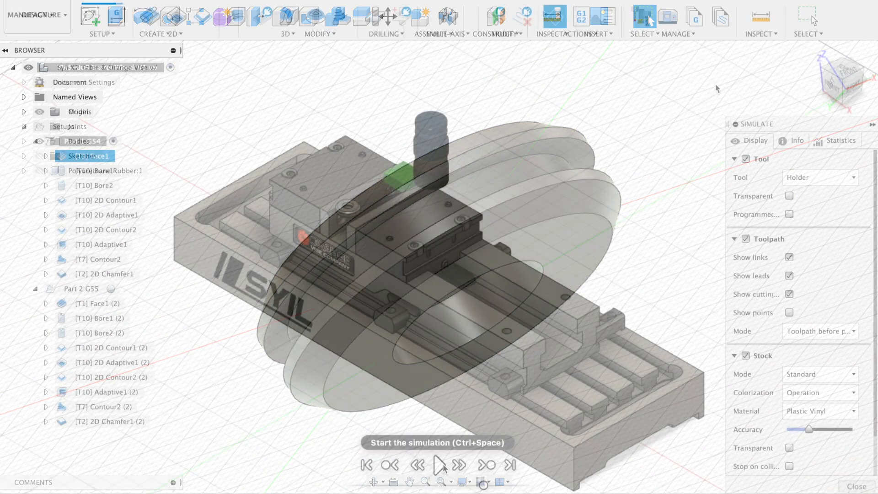
Play the Part 1 G54 wheel toolpath simulation on the vise setup
click(440, 464)
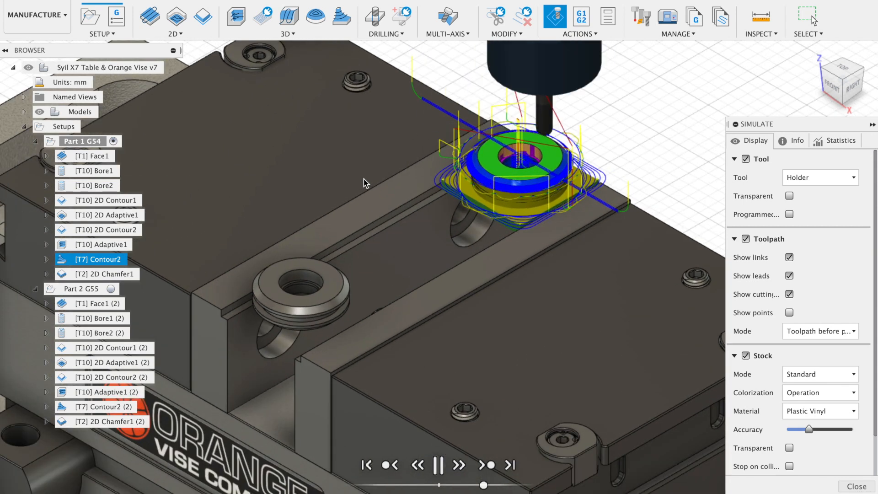
click(105, 362)
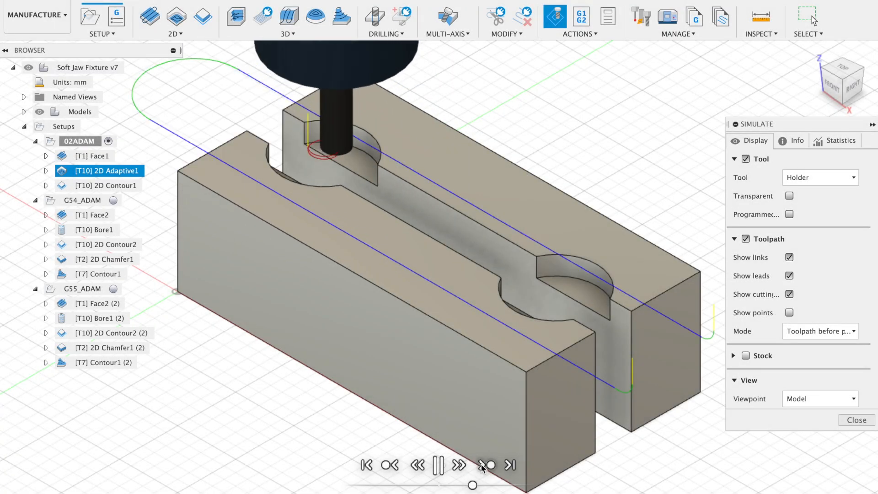
Toggle playback of the soft jaw 2D Contour1 simulation on the playback bar
click(488, 477)
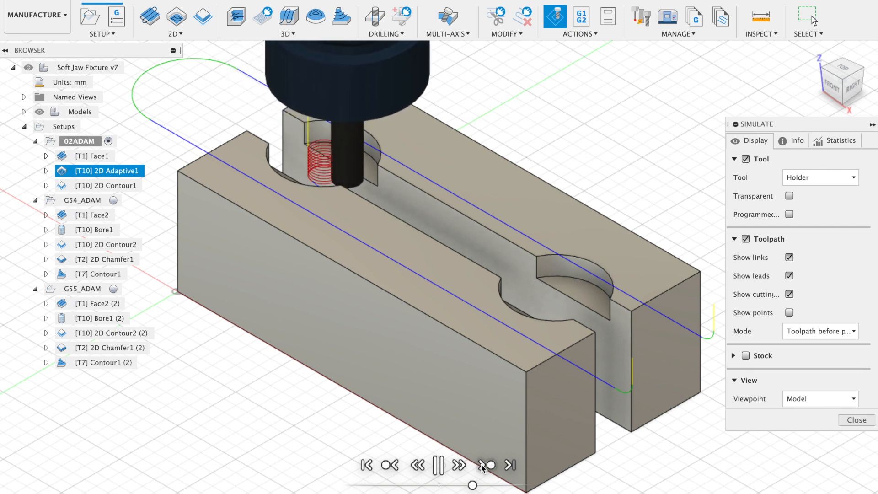
click(484, 477)
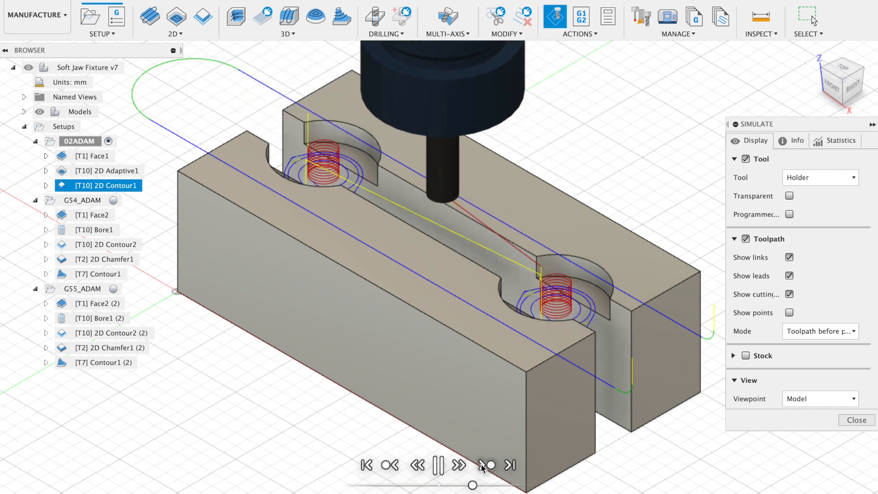
click(488, 477)
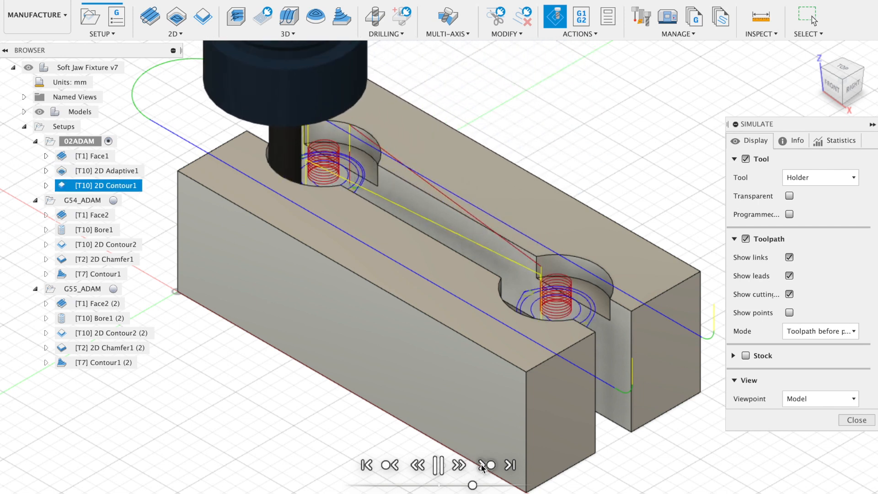
click(484, 477)
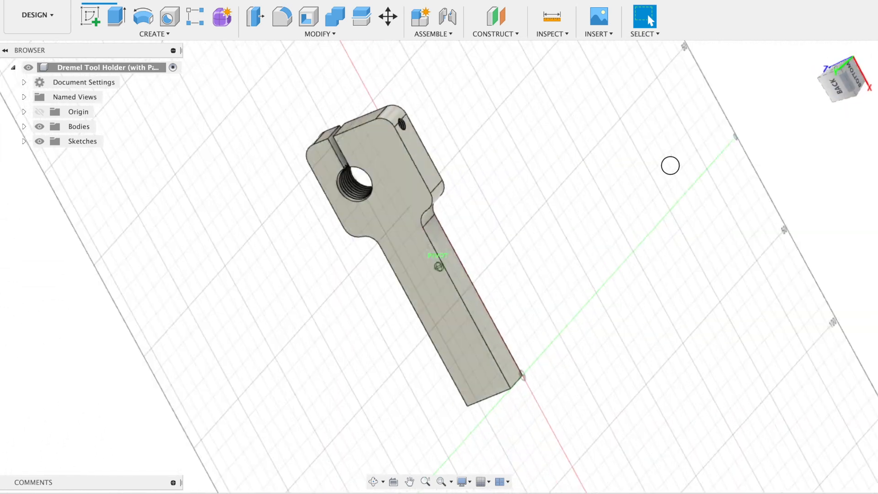
Orbit the Dremel tool holder to view its front, then return to Home view
drag(670, 165, 512, 257)
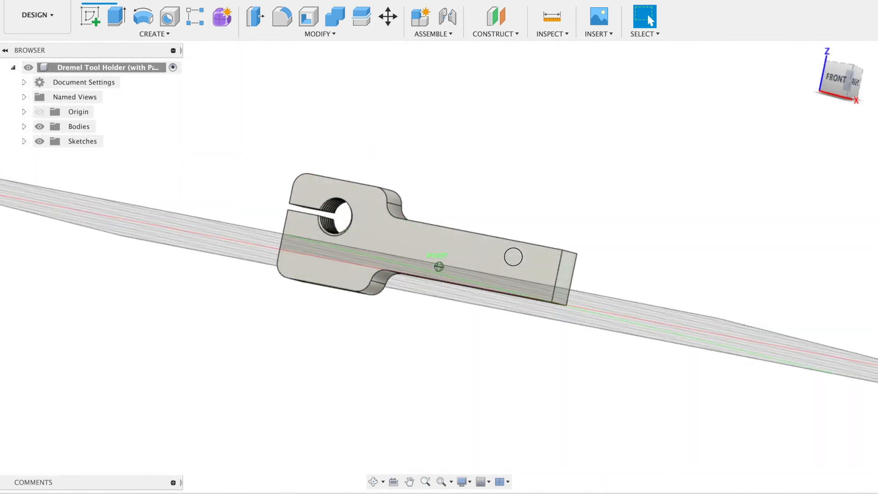
click(812, 52)
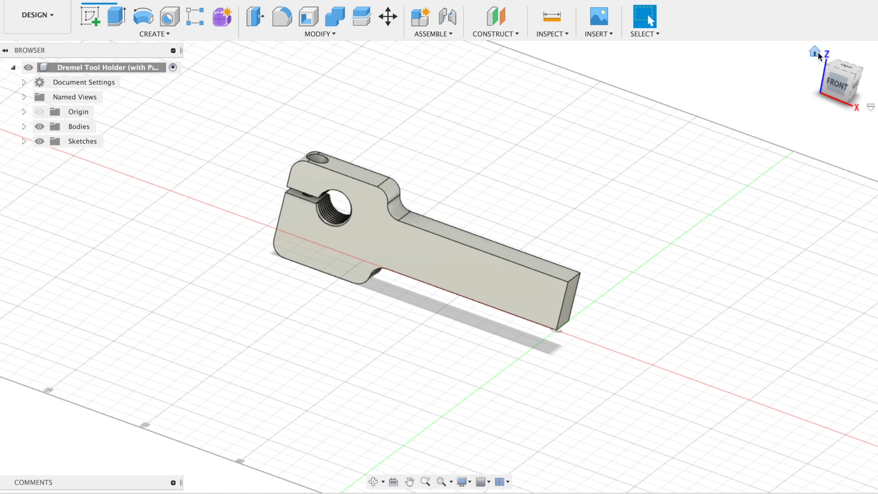